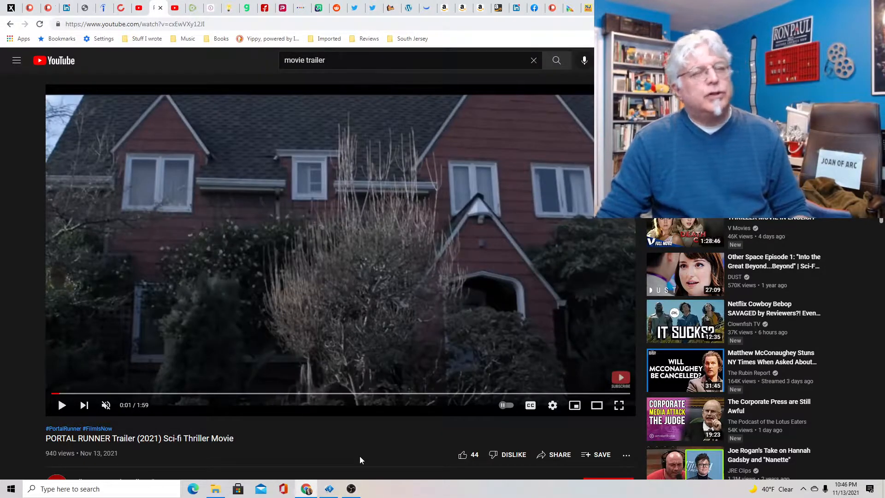
mouse_move(9, 415)
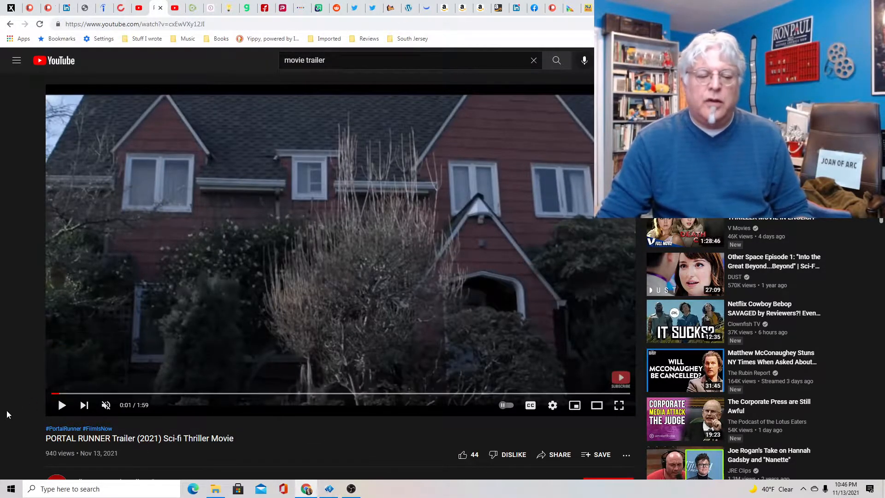
mouse_move(16, 416)
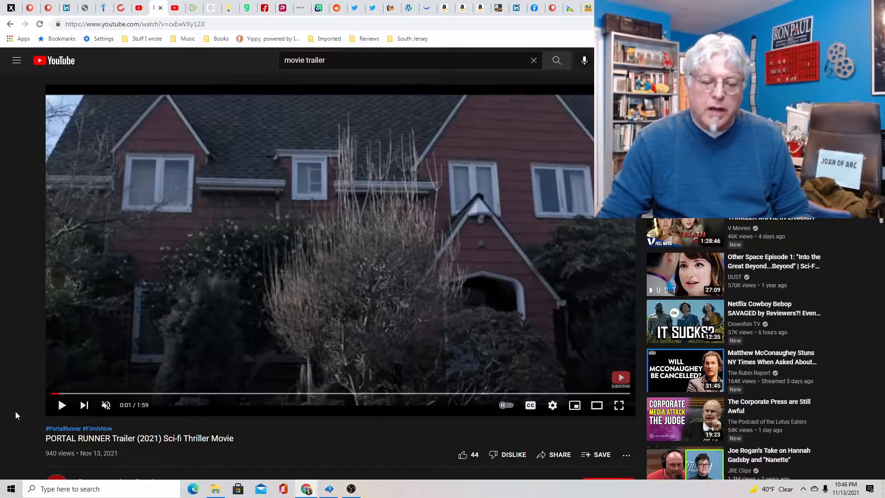
Jump through the opening scenes: portal on the wall, closet argument, boy's close-up, man in the doorway.
click(69, 394)
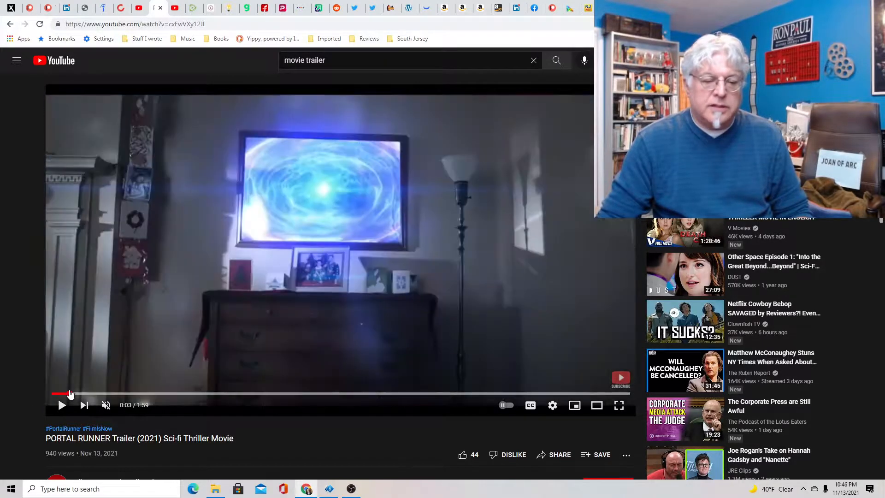
mouse_move(64, 394)
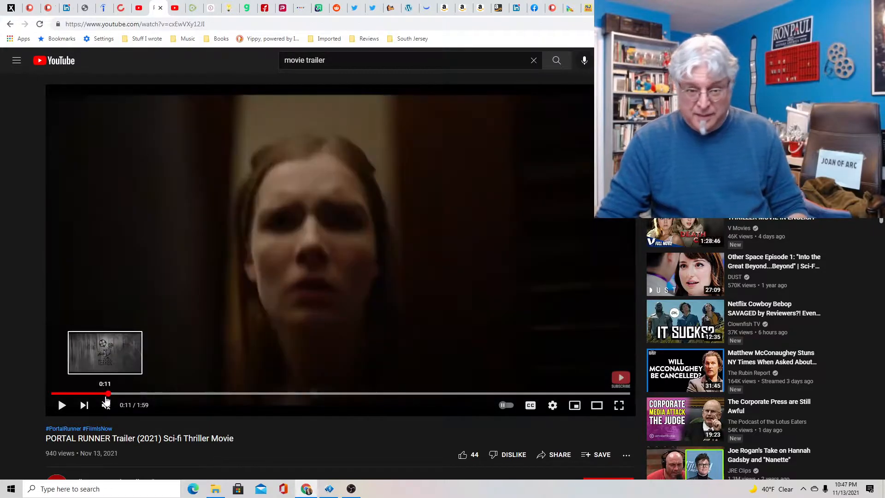
click(105, 405)
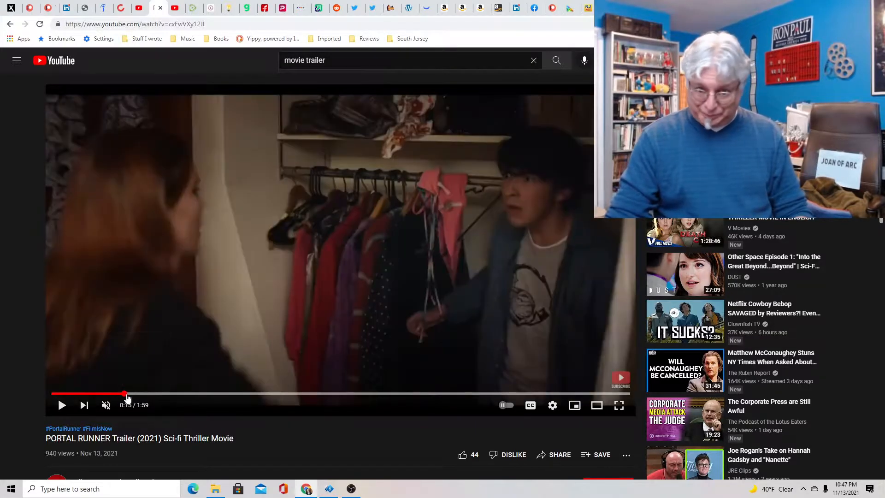
mouse_move(133, 393)
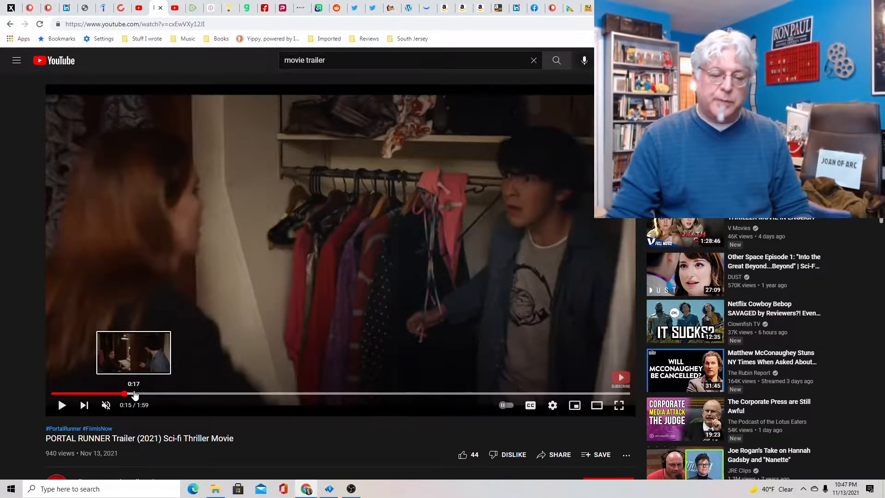
click(148, 394)
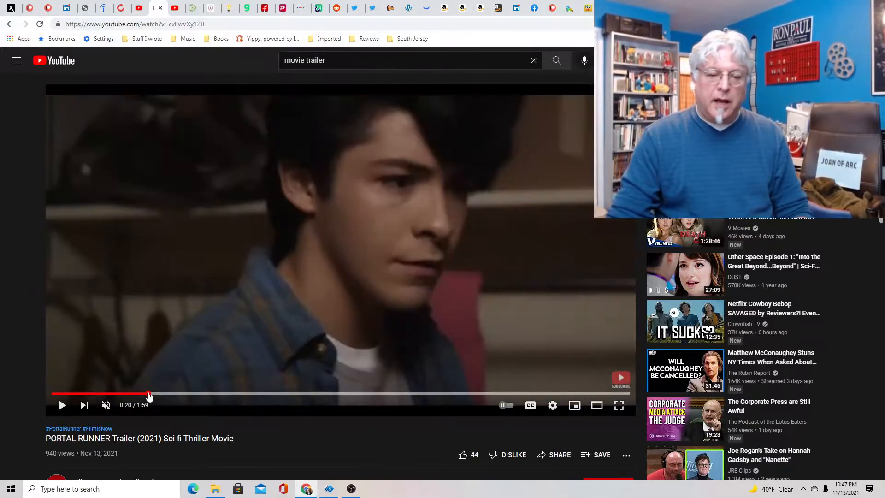
mouse_move(163, 394)
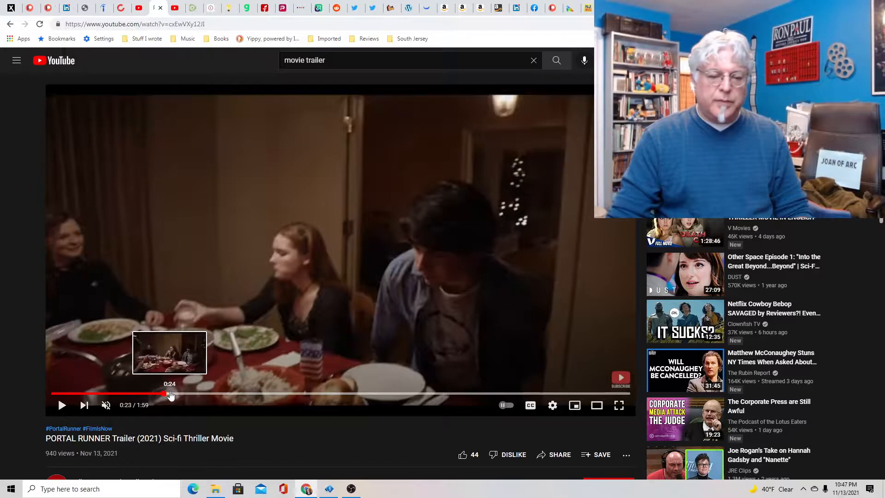
click(187, 394)
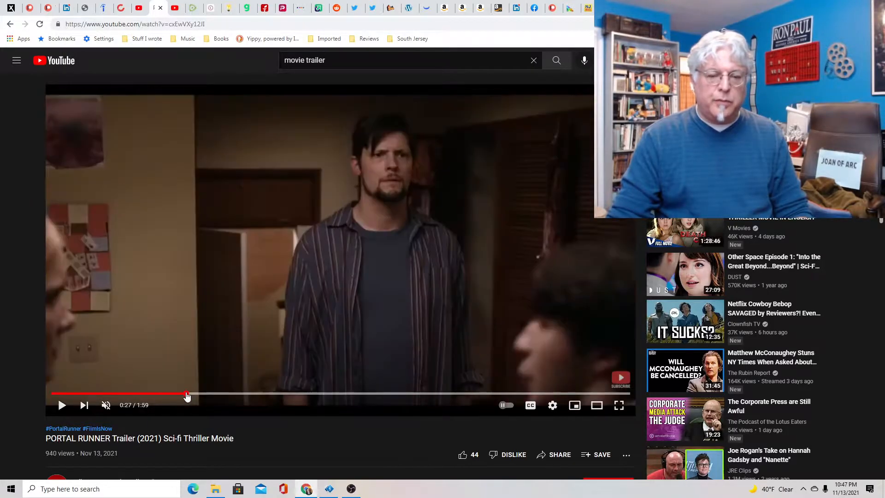
Skip on past the woman by the mirror and scarred figure to the woman talking at one minute.
click(236, 393)
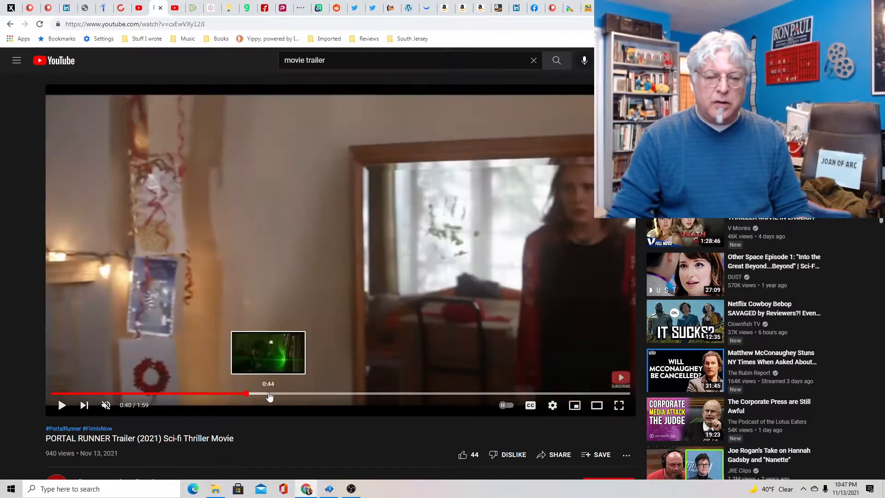
click(260, 393)
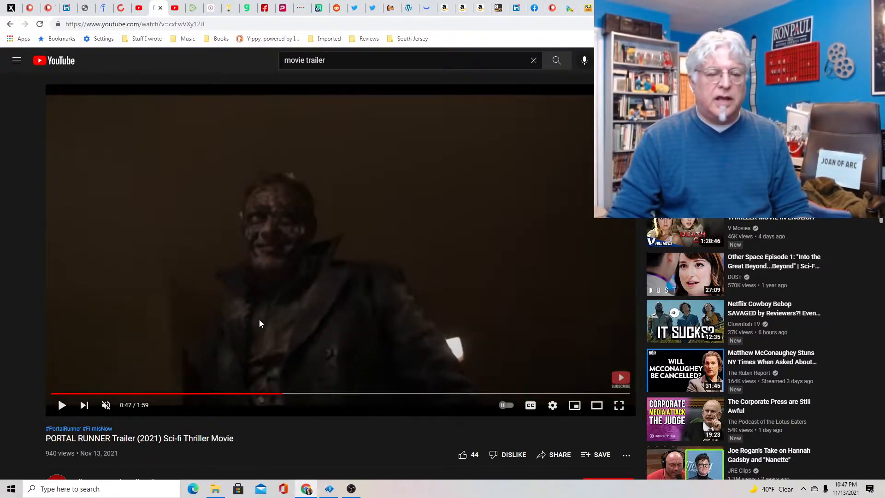
mouse_move(316, 393)
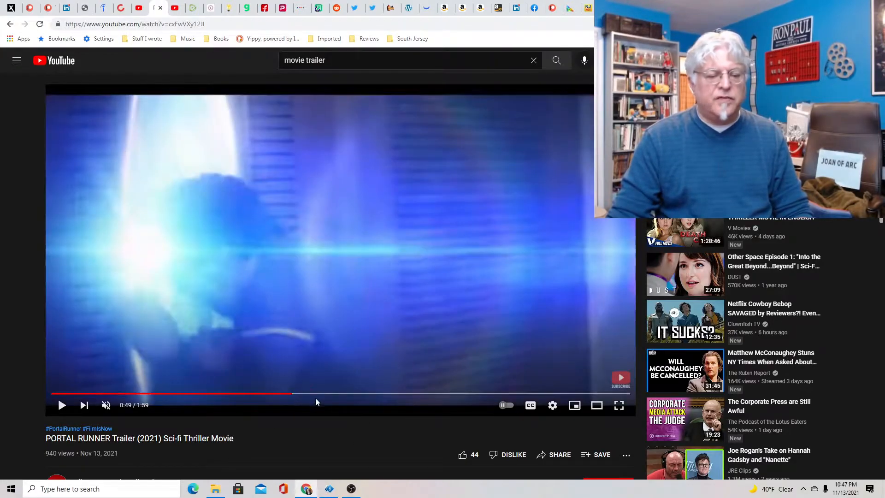
click(332, 394)
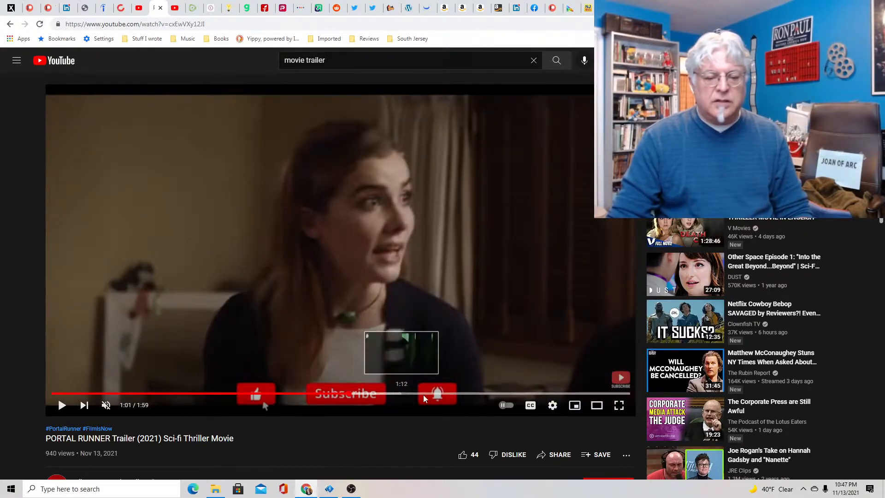
mouse_move(366, 396)
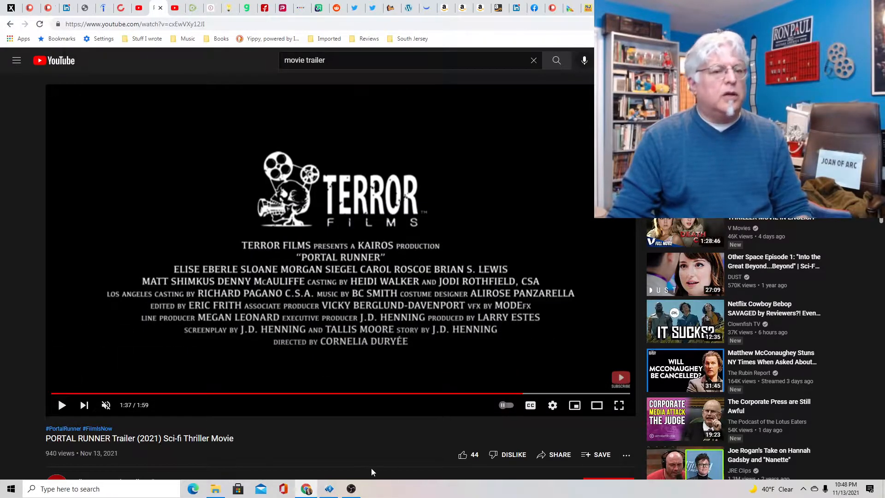
mouse_move(362, 474)
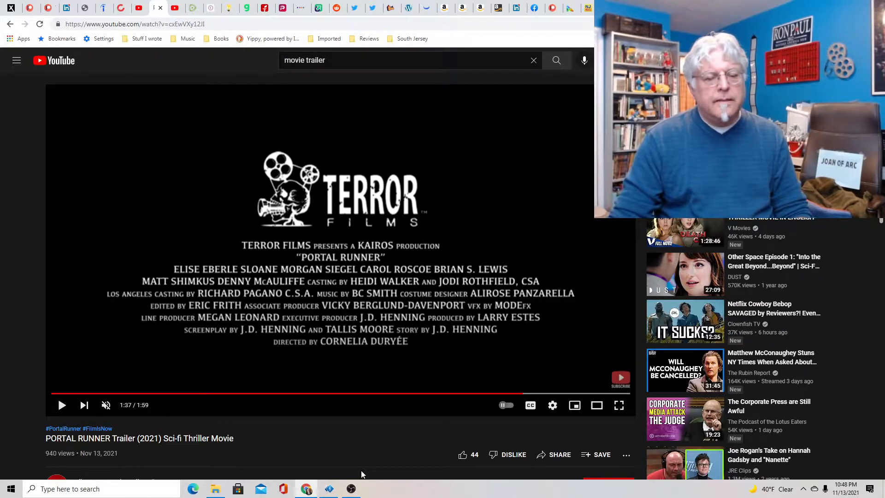
mouse_move(514, 426)
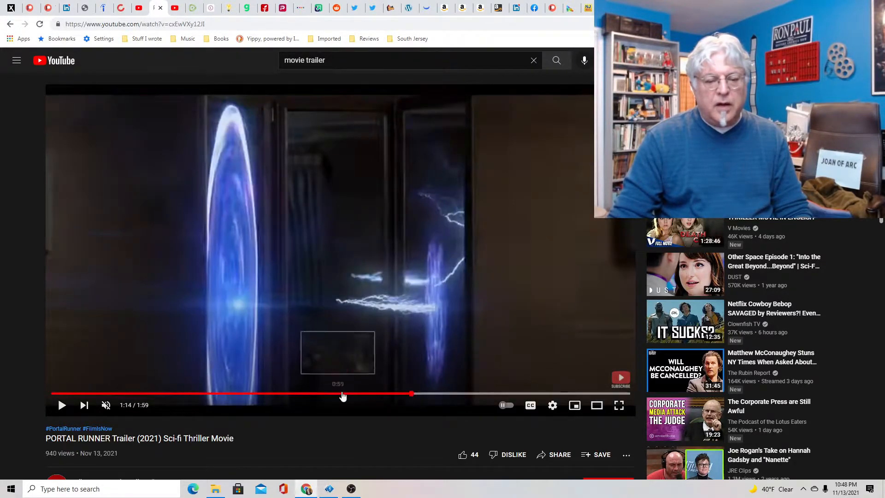
Return the trailer to the one-minute bedroom scene with the woman talking.
click(212, 394)
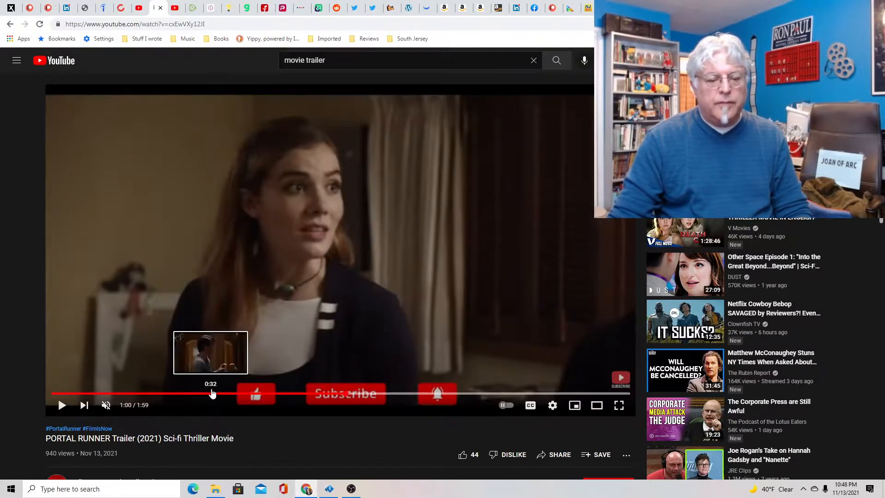
mouse_move(328, 489)
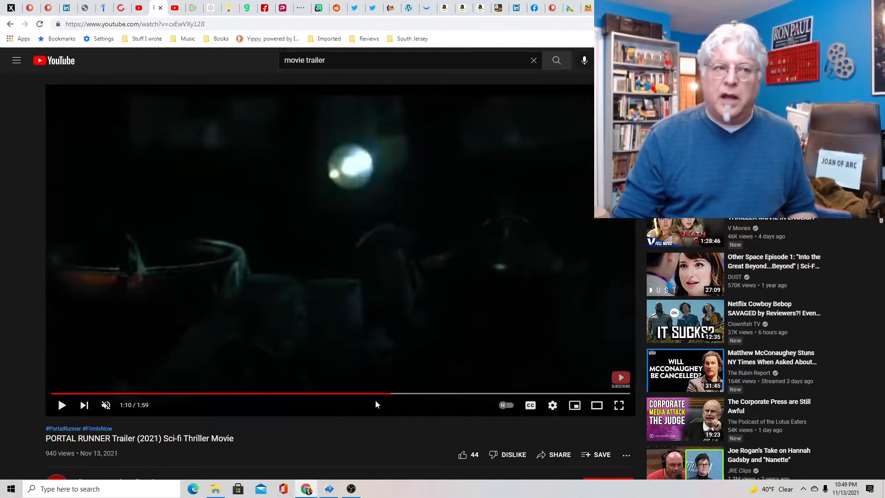
Jump the trailer to 1:17, the boy in front of the glowing screen.
click(410, 394)
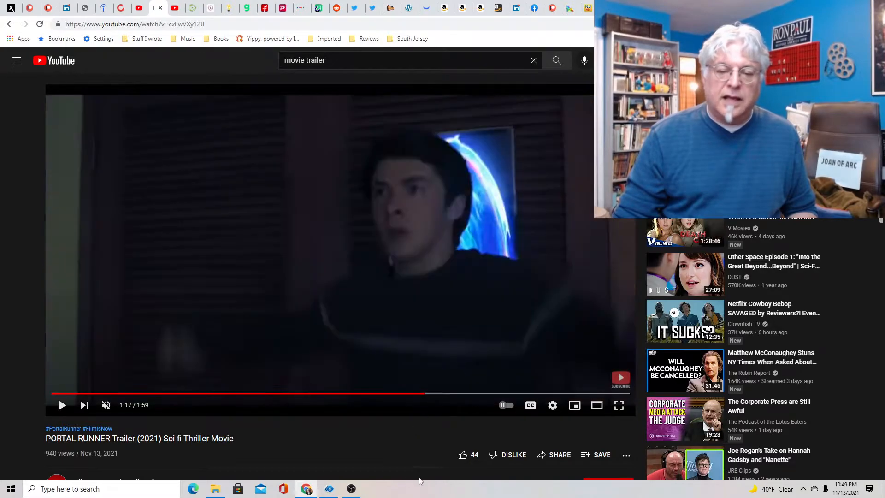
mouse_move(412, 472)
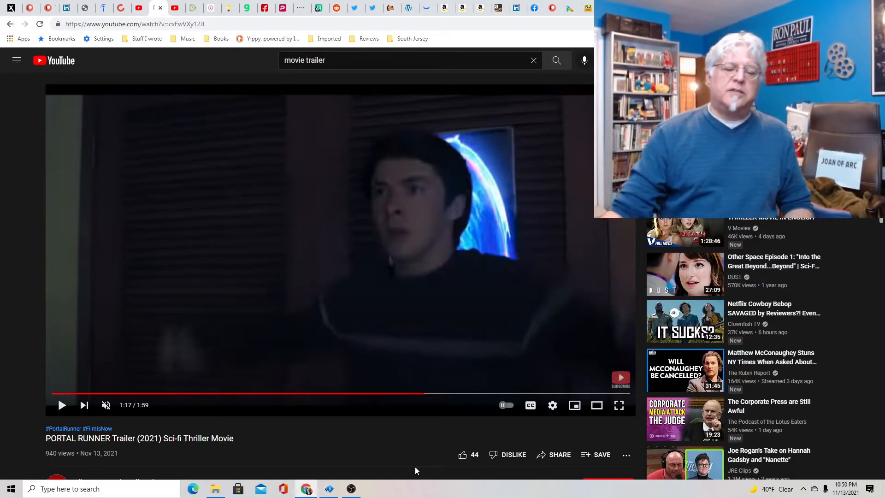
Revisit the silhouetted hat figure, then scrub back to the boy's close-up around 0:20.
click(394, 394)
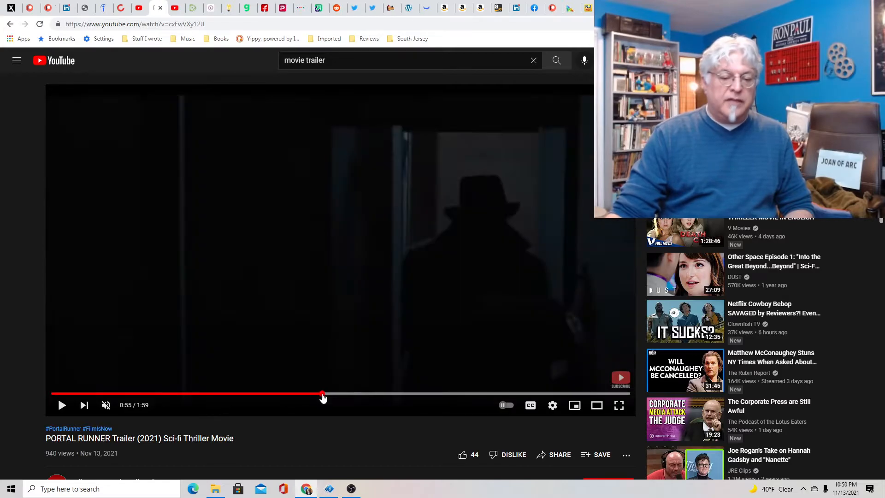
mouse_move(329, 489)
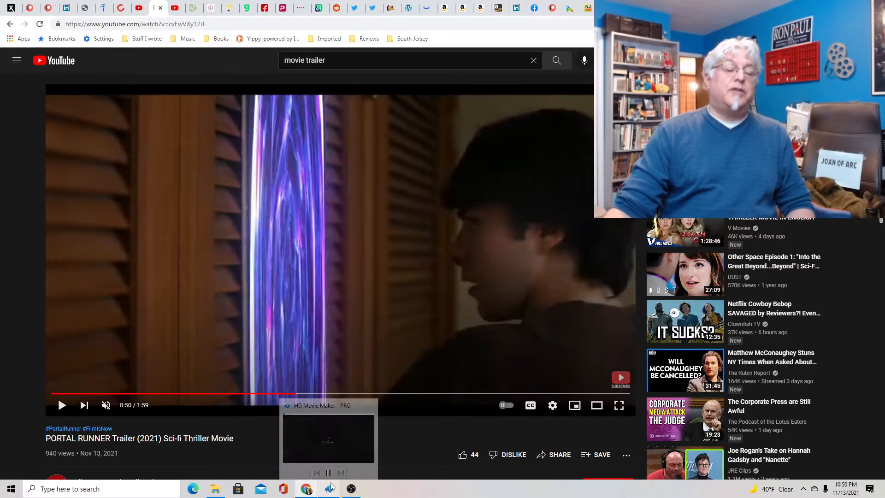
mouse_move(240, 324)
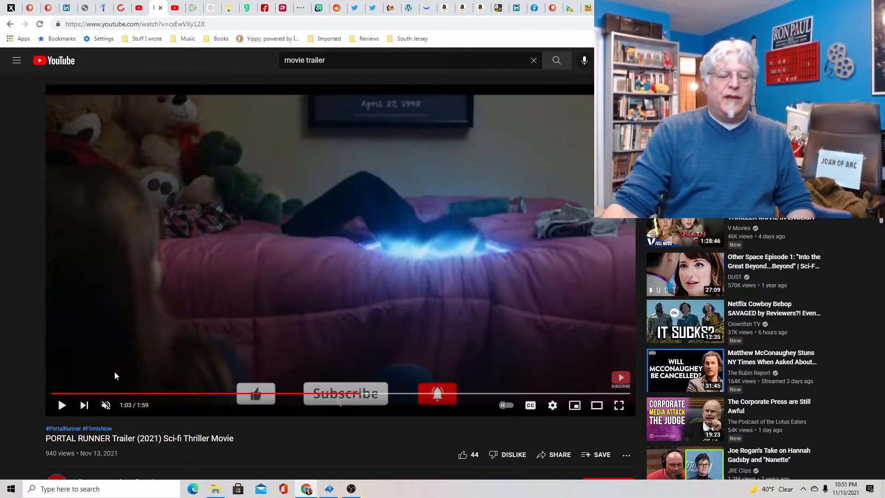
click(150, 396)
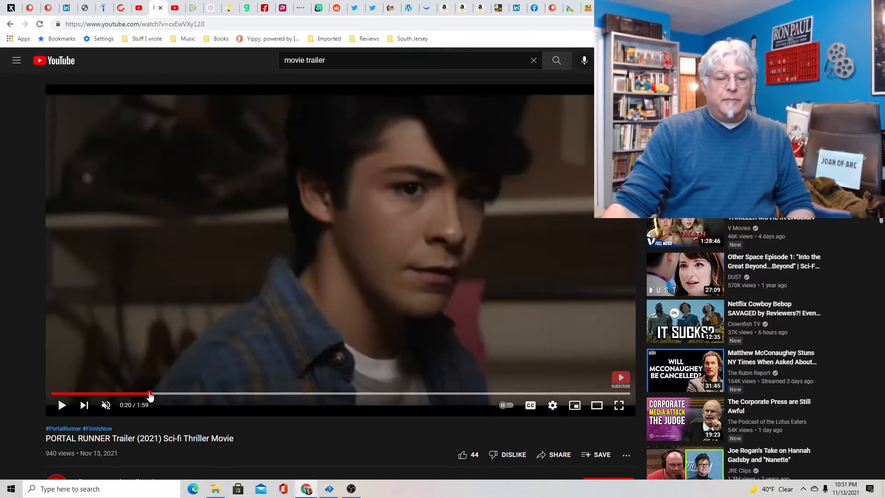
Expand the trailer's full description, read through the credits, and scroll back to the player.
scroll(down, 3)
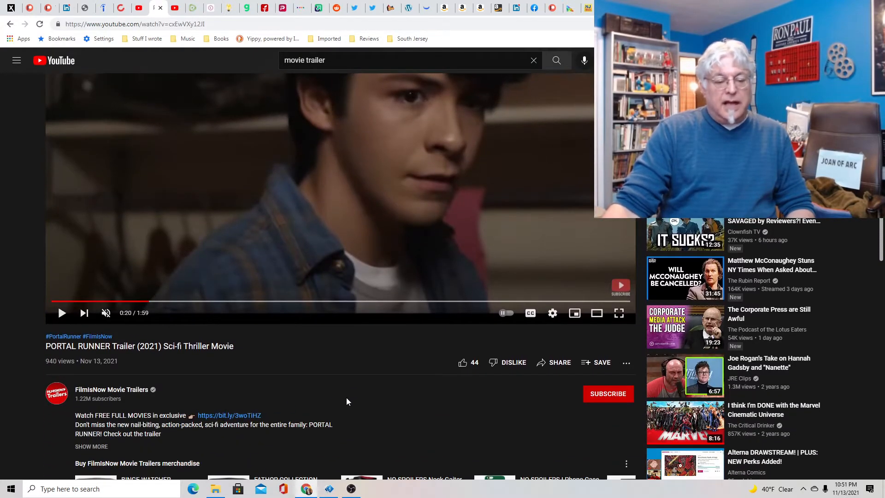
scroll(down, 3)
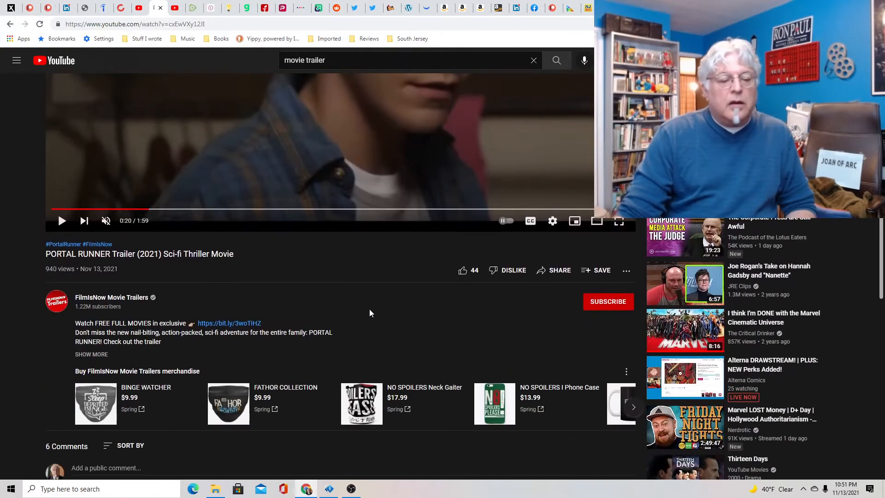
click(92, 354)
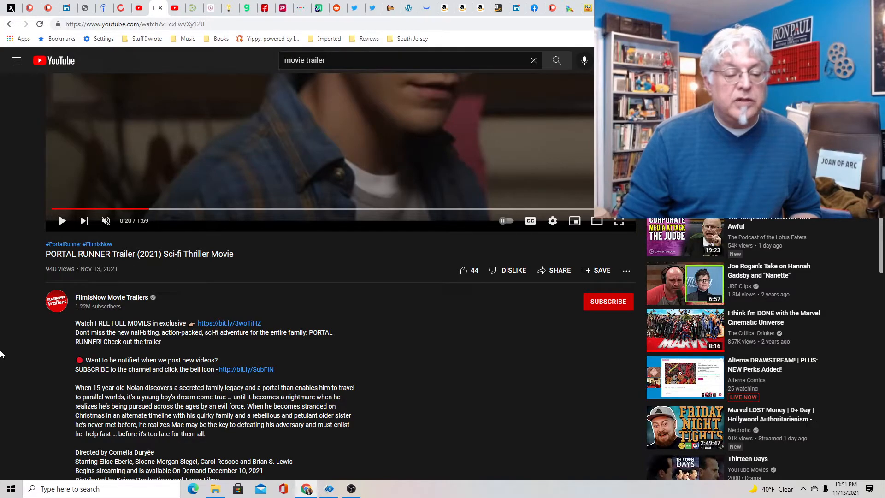
scroll(down, 3)
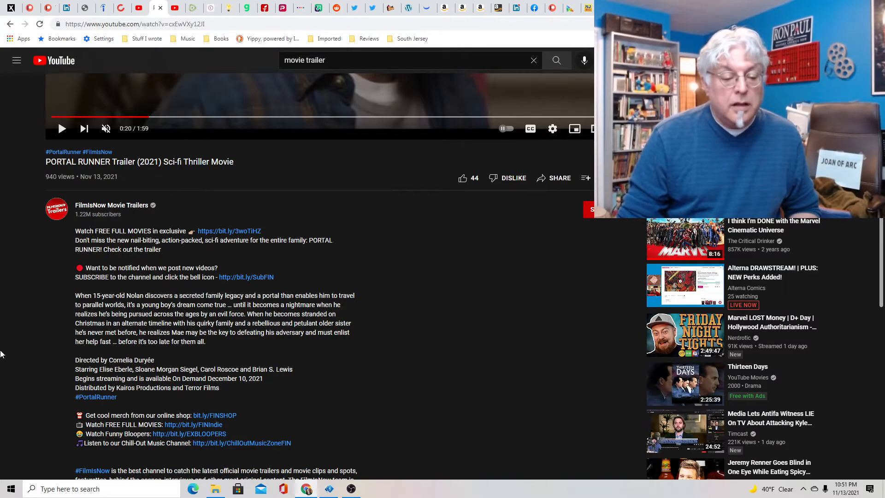
scroll(down, 3)
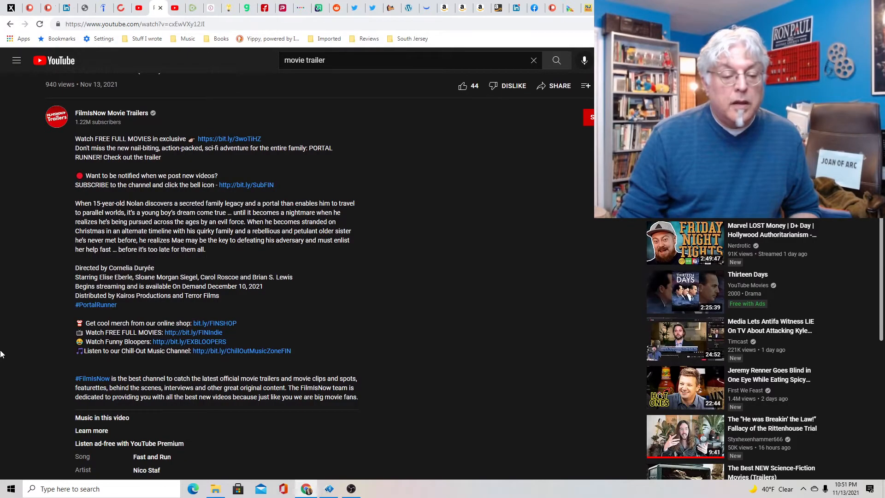
mouse_move(325, 270)
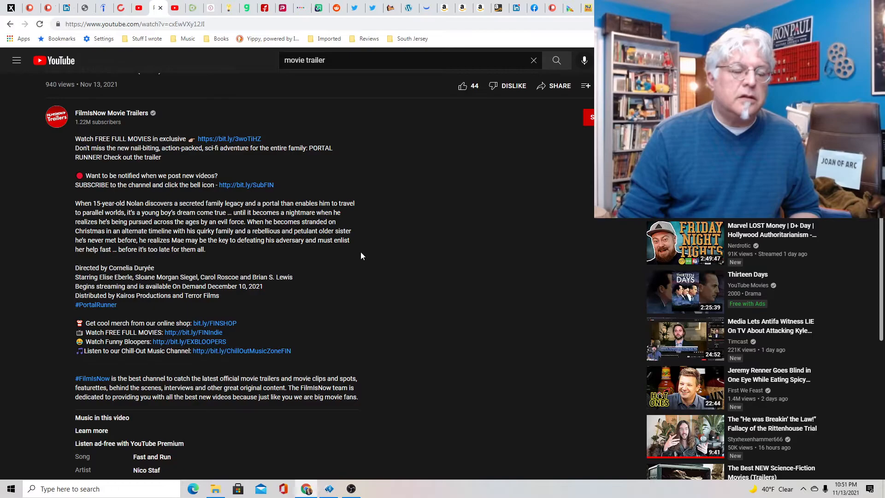
mouse_move(284, 306)
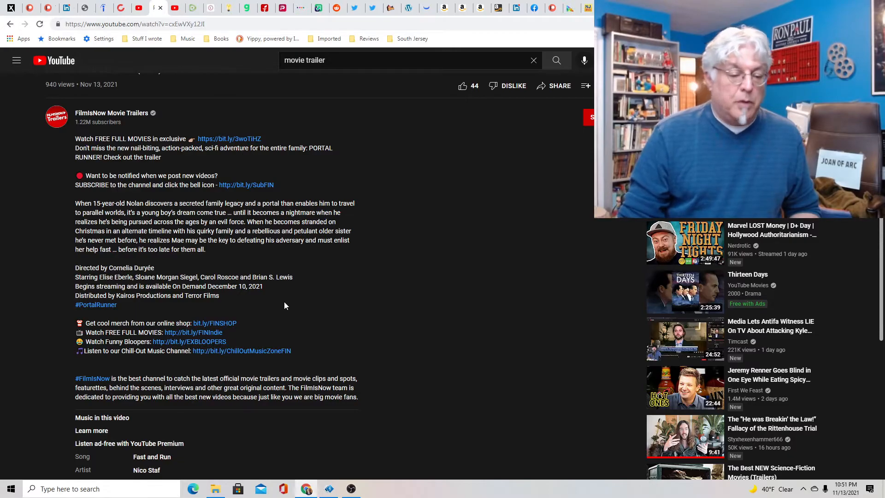
scroll(down, 3)
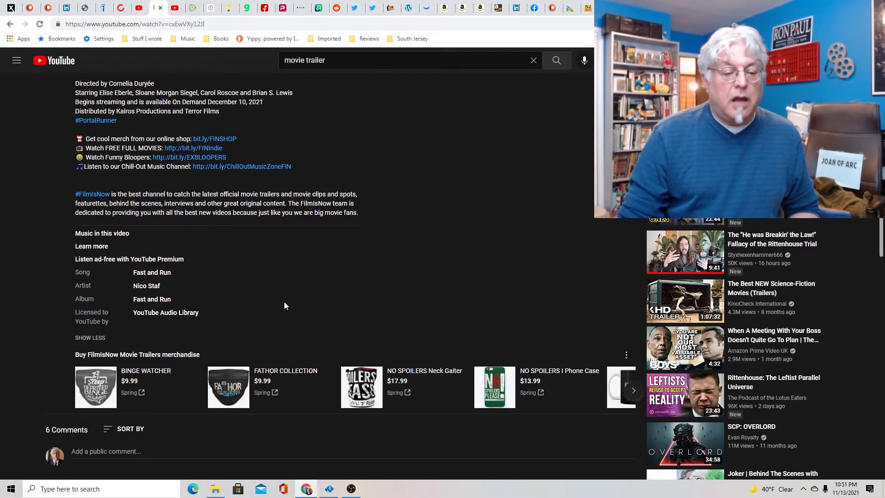
scroll(up, 3)
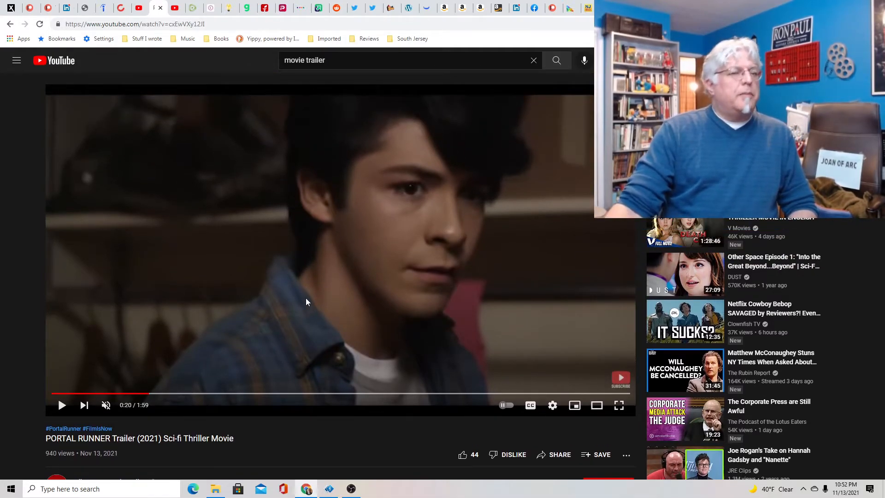
mouse_move(158, 398)
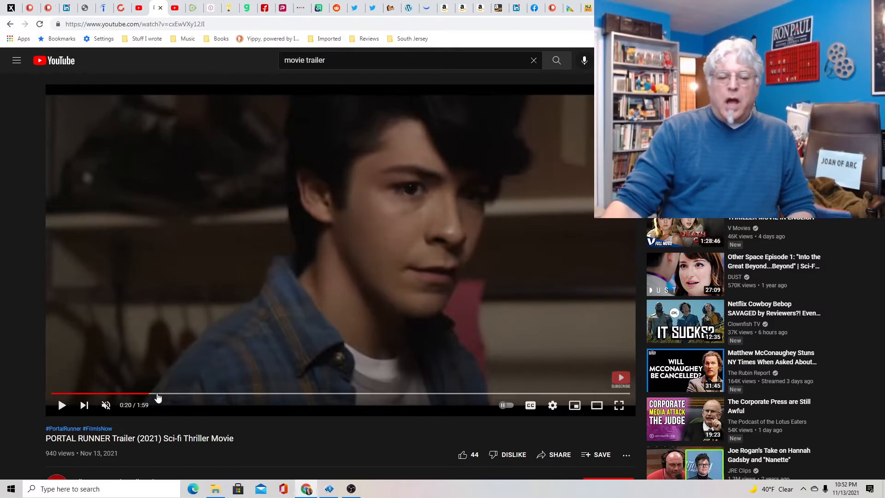
Jump to the bedroom portal scene, the FAMILY title card at 1:28, then back near 1:02.
click(236, 393)
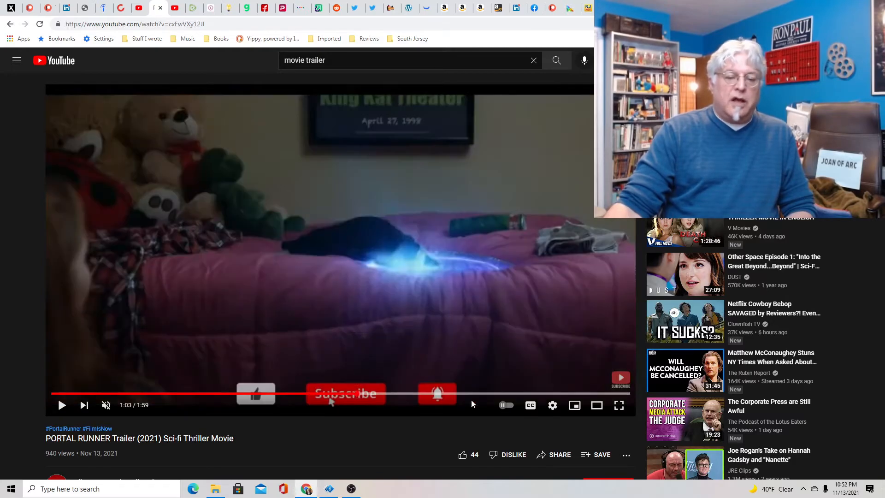
click(482, 394)
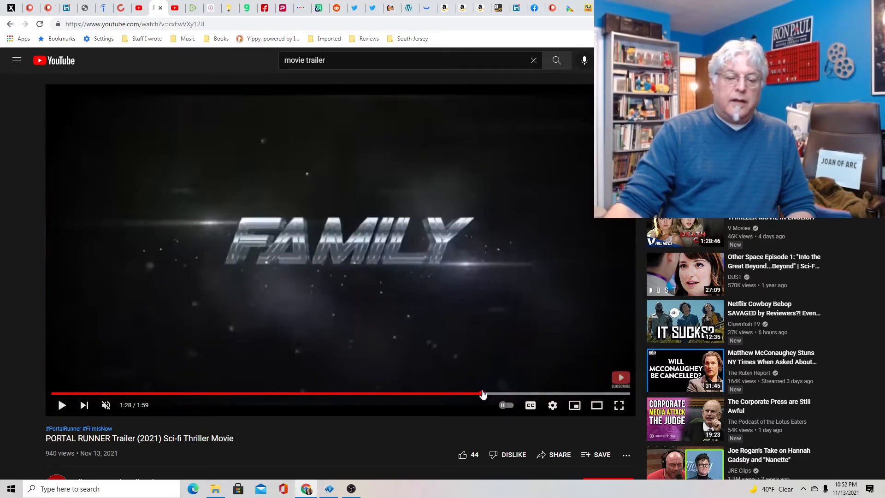
click(518, 394)
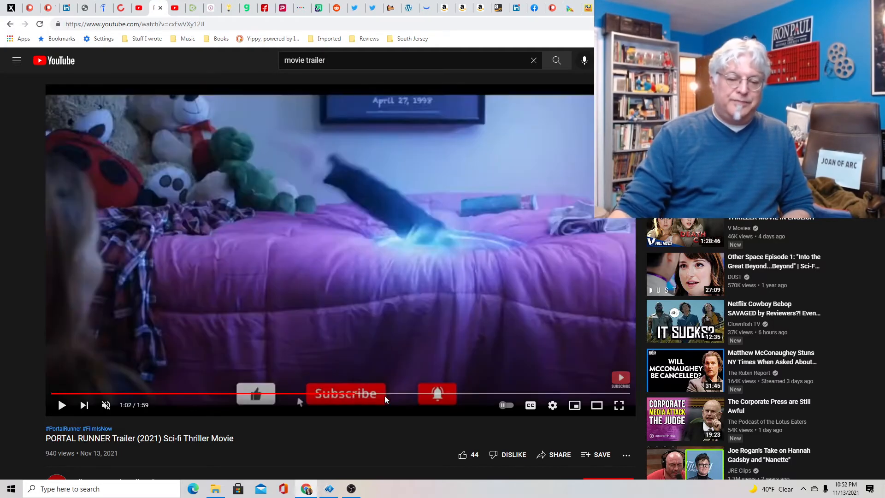
Stop briefly at 1:12, then leave the trailer paused at 0:47 on the scarred figure.
click(401, 394)
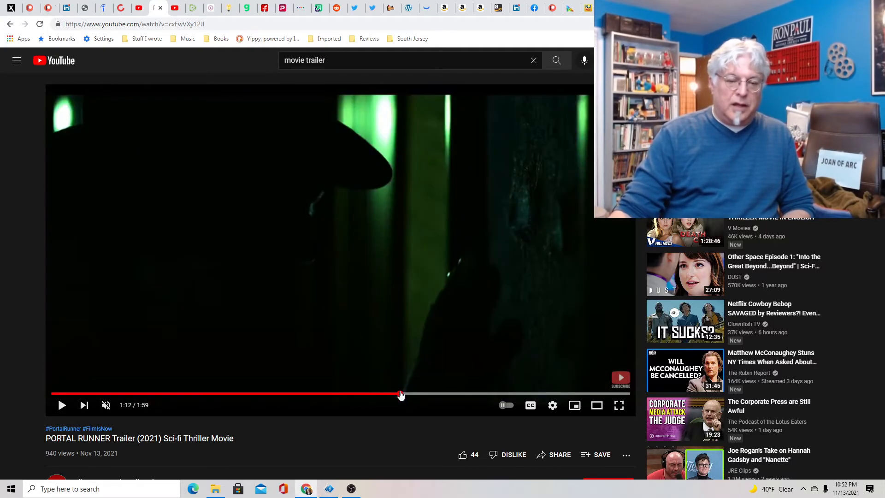
click(288, 394)
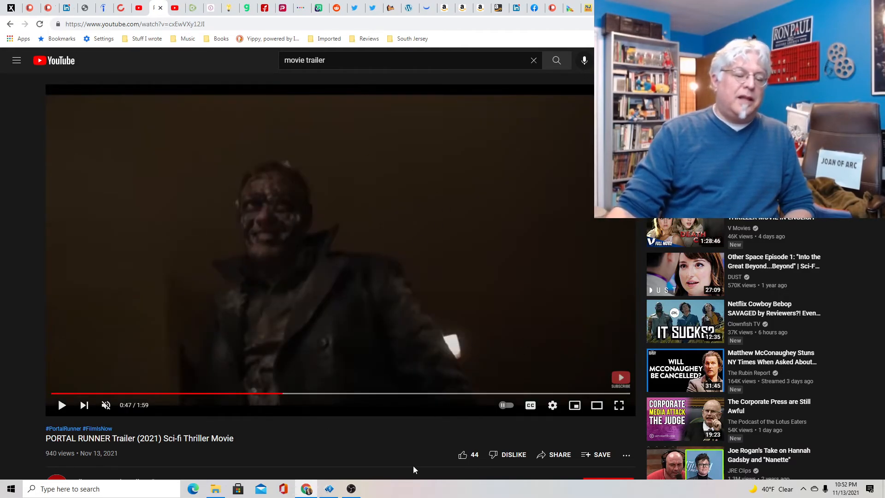
mouse_move(414, 341)
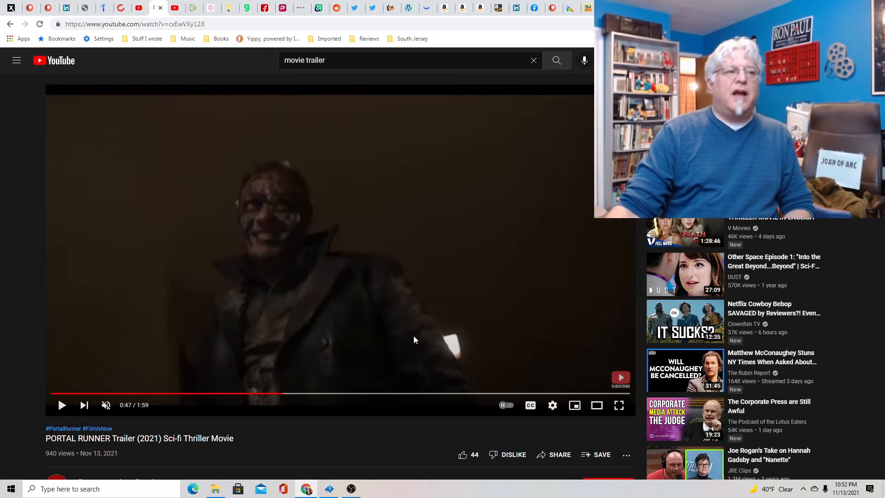
mouse_move(404, 341)
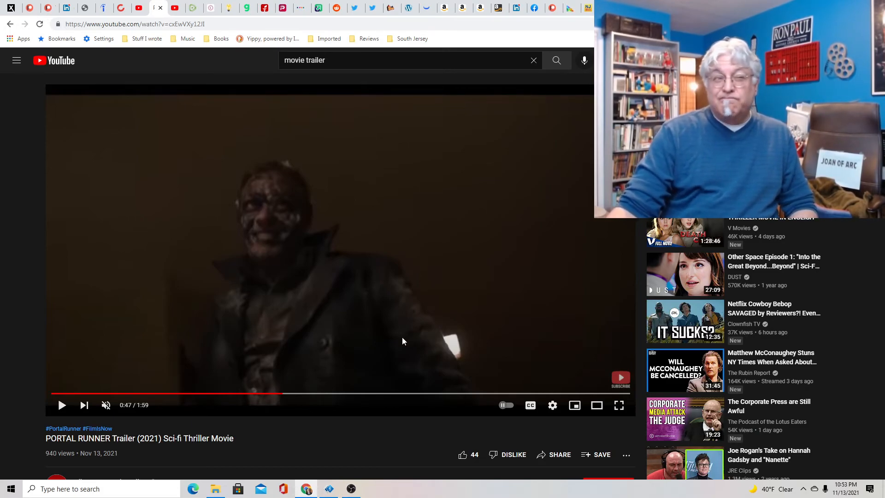
mouse_move(386, 409)
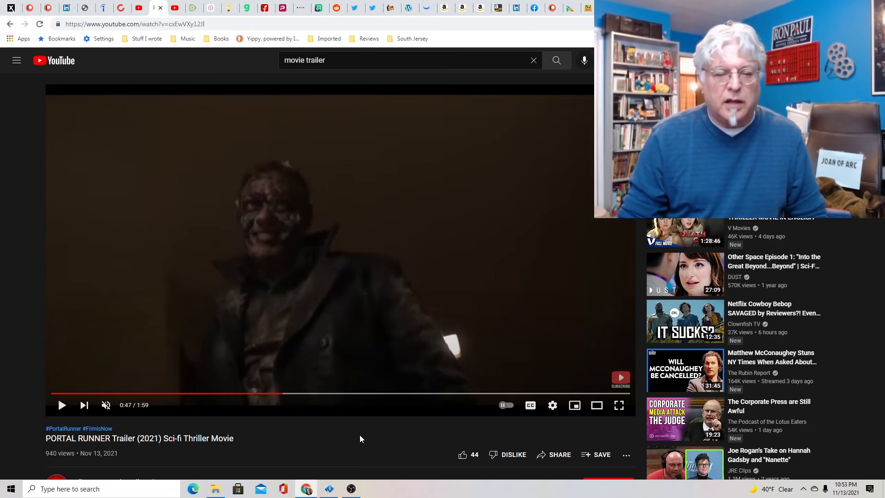
mouse_move(296, 429)
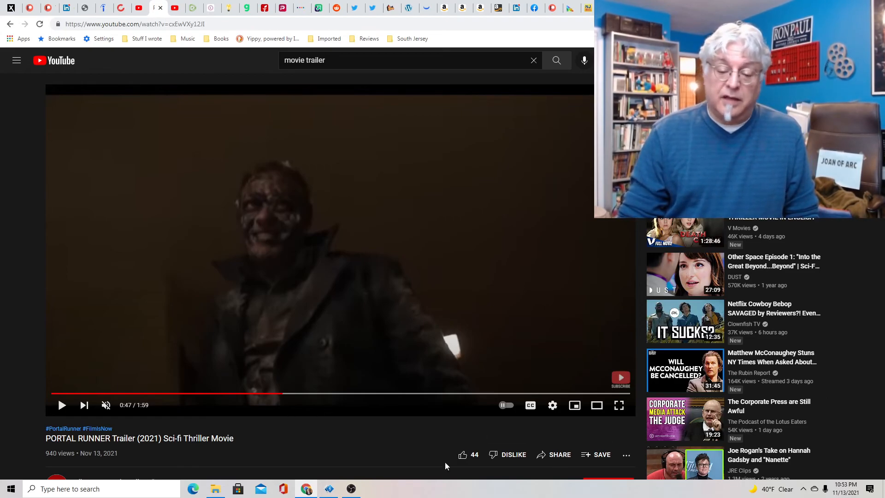
Like the trailer, raising its like count from 44 to 45.
click(462, 454)
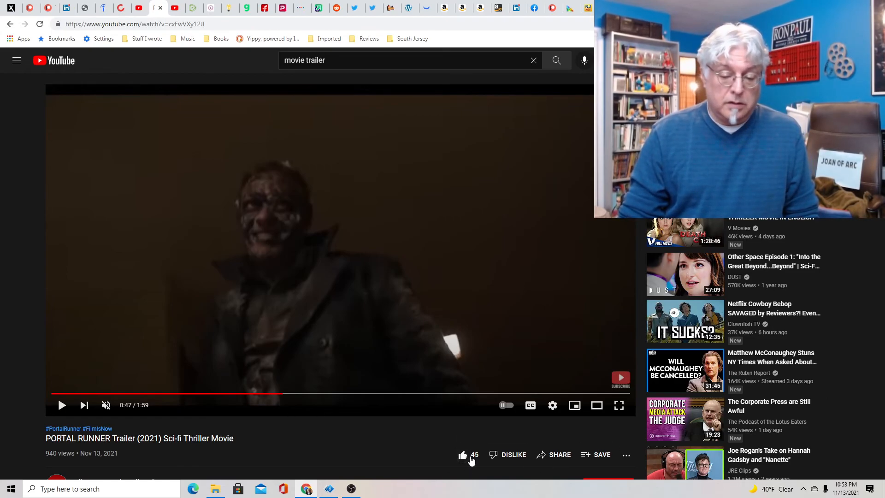
mouse_move(550, 482)
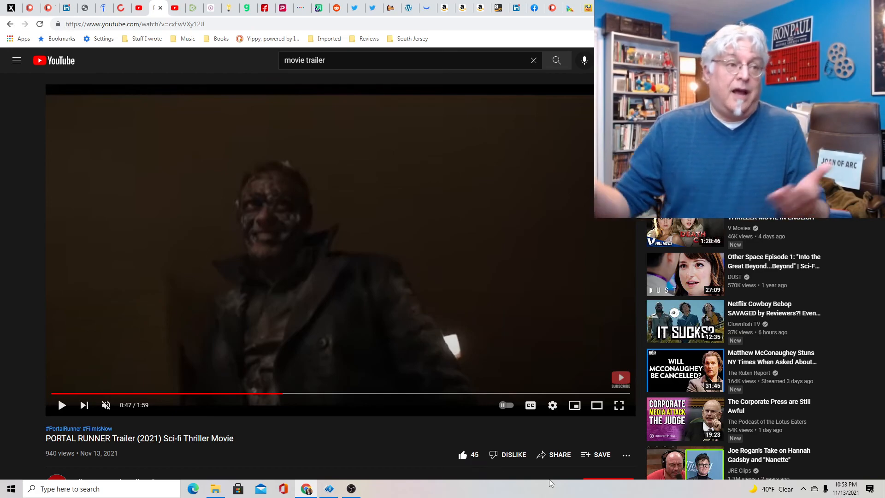
mouse_move(370, 489)
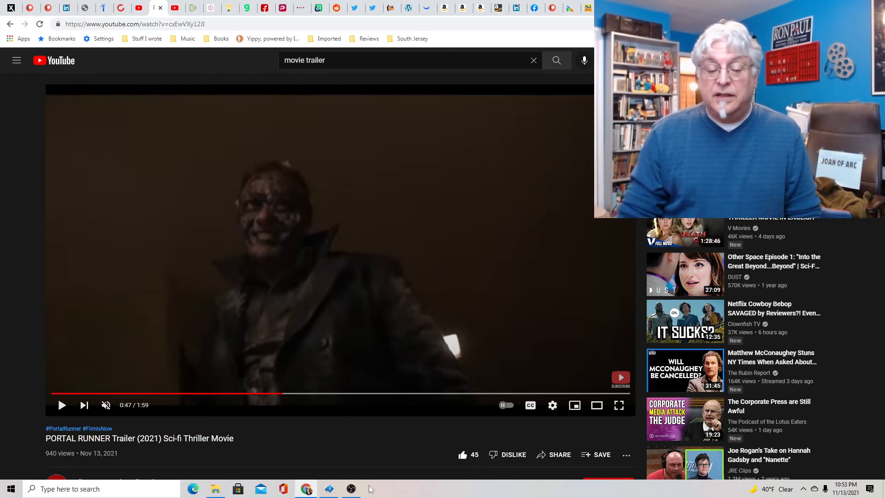